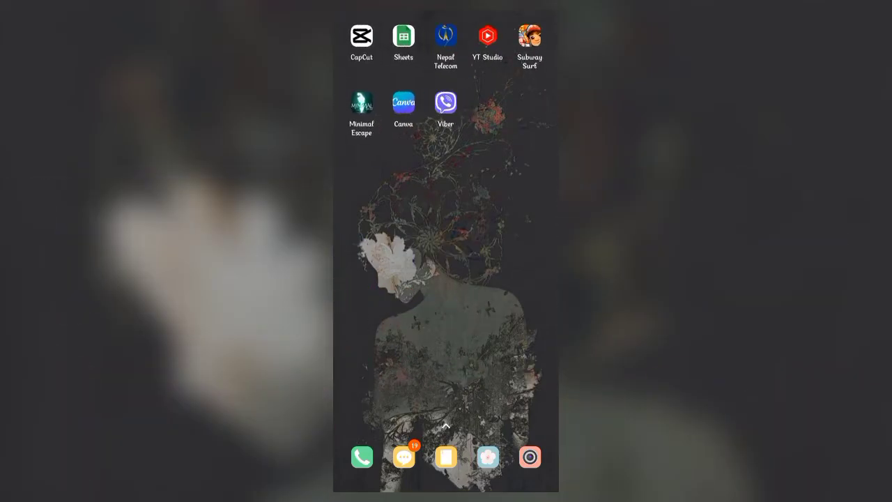
- Launch Viber from the Android home screen to reach its welcome screen
click(444, 103)
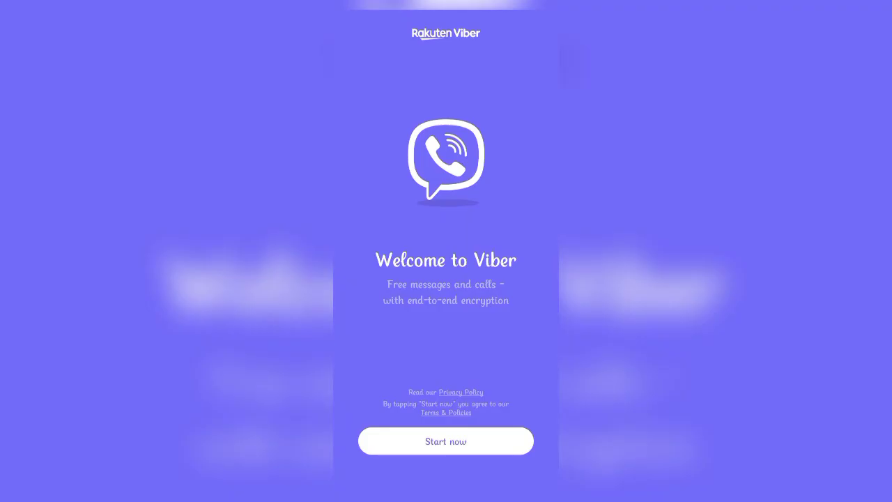
- Start account setup and submit the Nepal phone number for confirmation
click(446, 441)
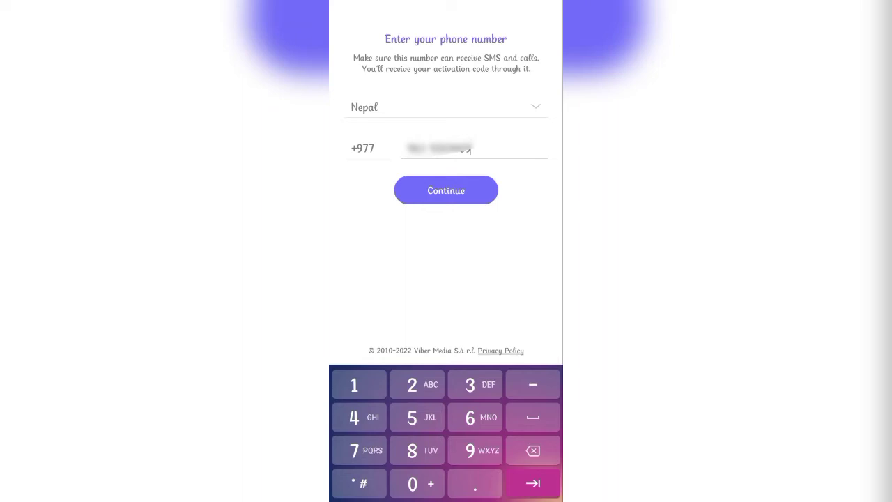
click(446, 189)
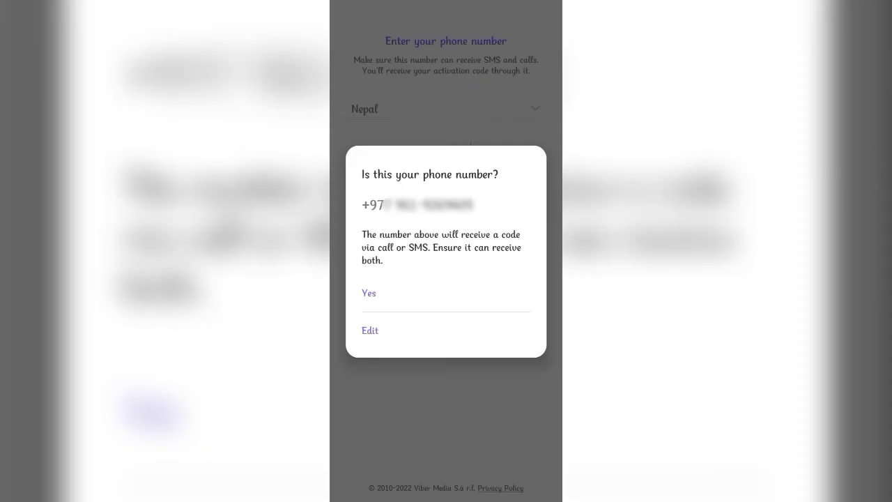
- Confirm the phone number with Yes to reach the empty profile form
click(368, 293)
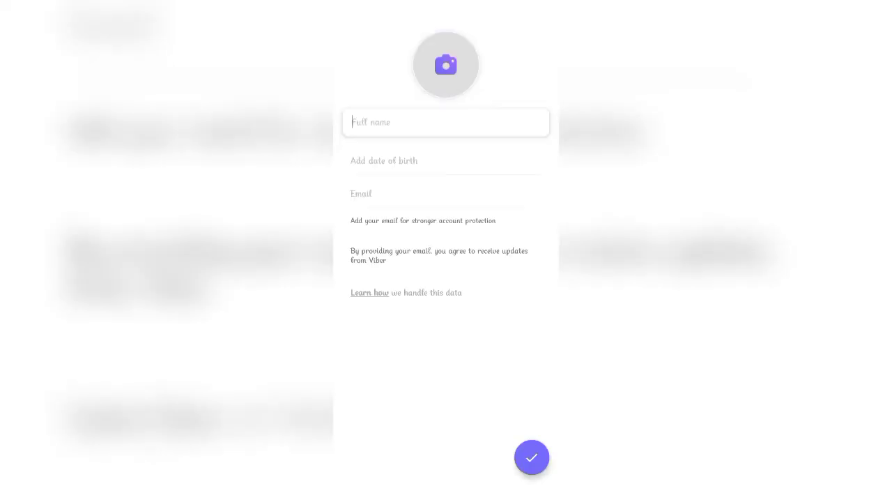
- Save profile name 'Wake&Teech' with age above 16, deny location access, reaching the chats list
text(Wake&Teech)
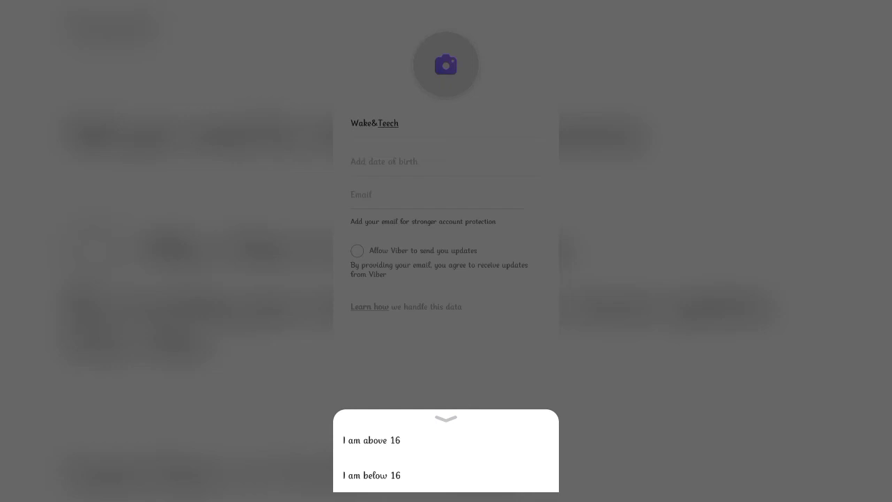
click(371, 440)
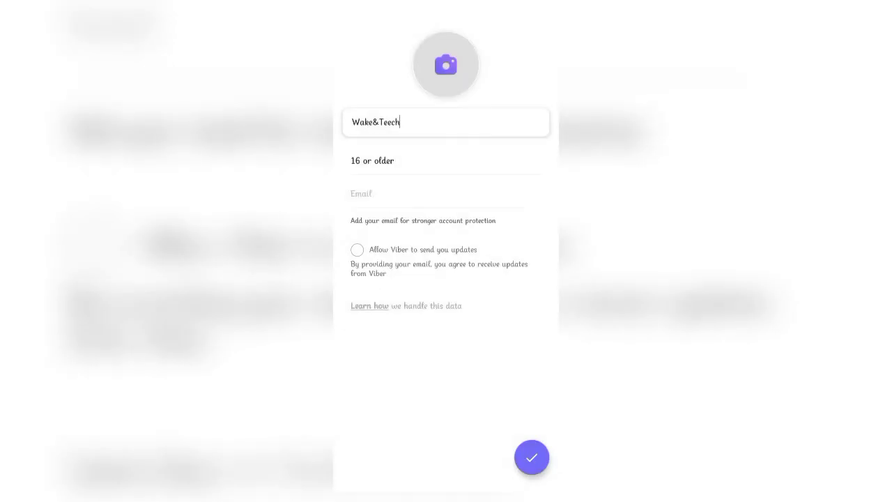
click(532, 457)
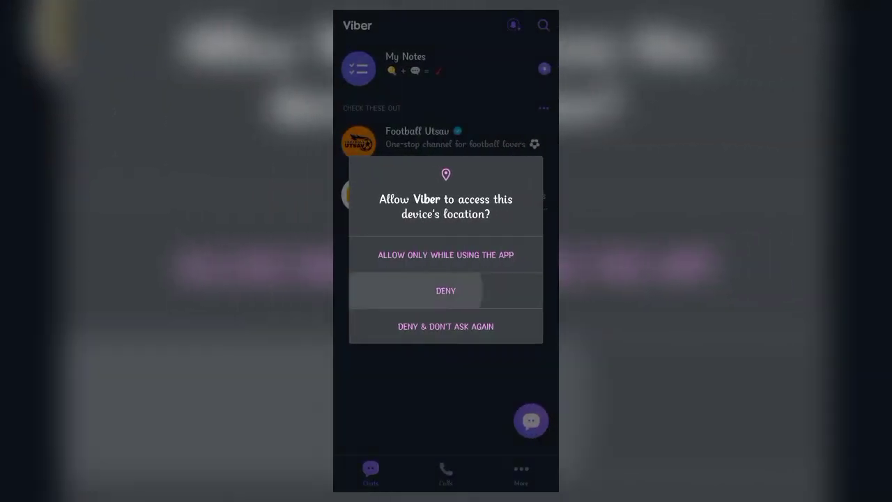
click(446, 292)
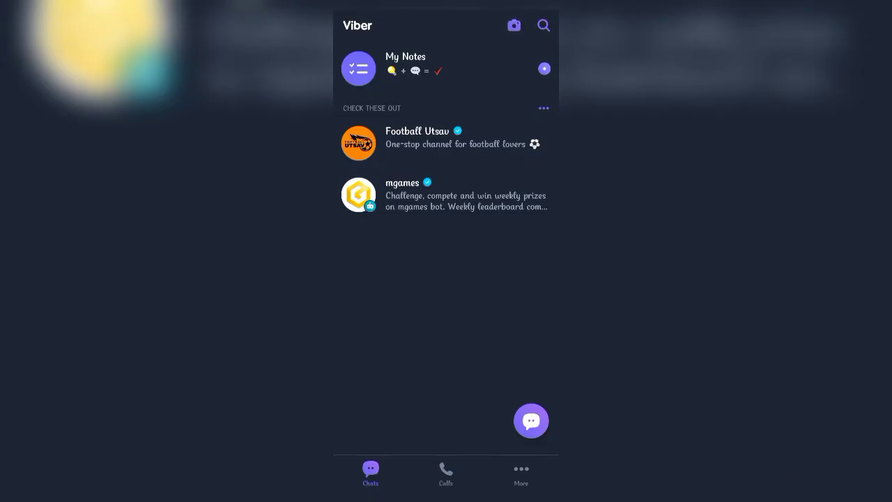